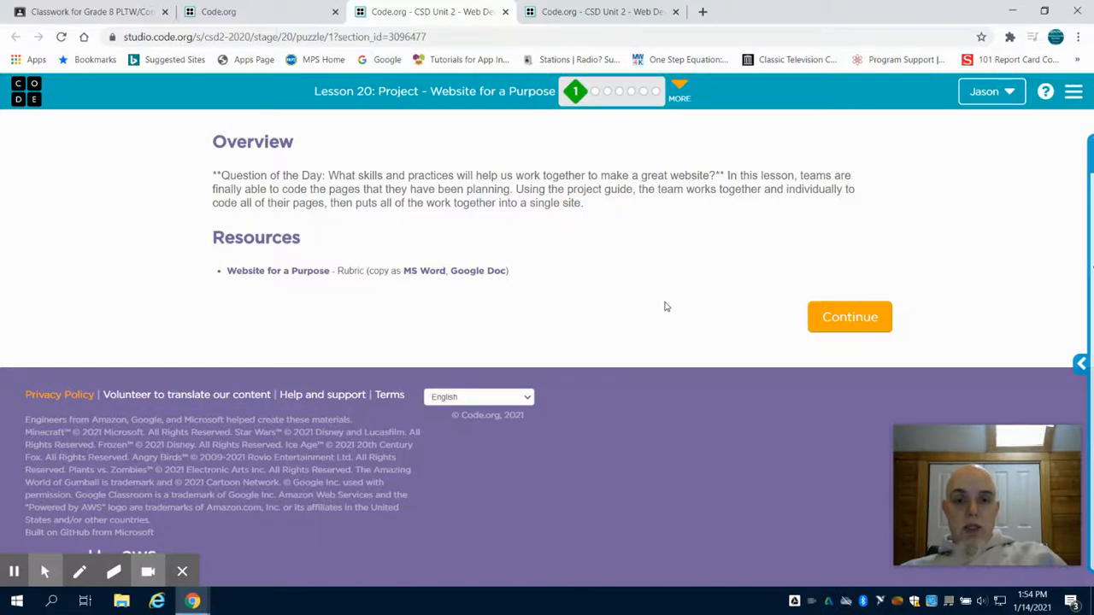
pyautogui.moveTo(653, 255)
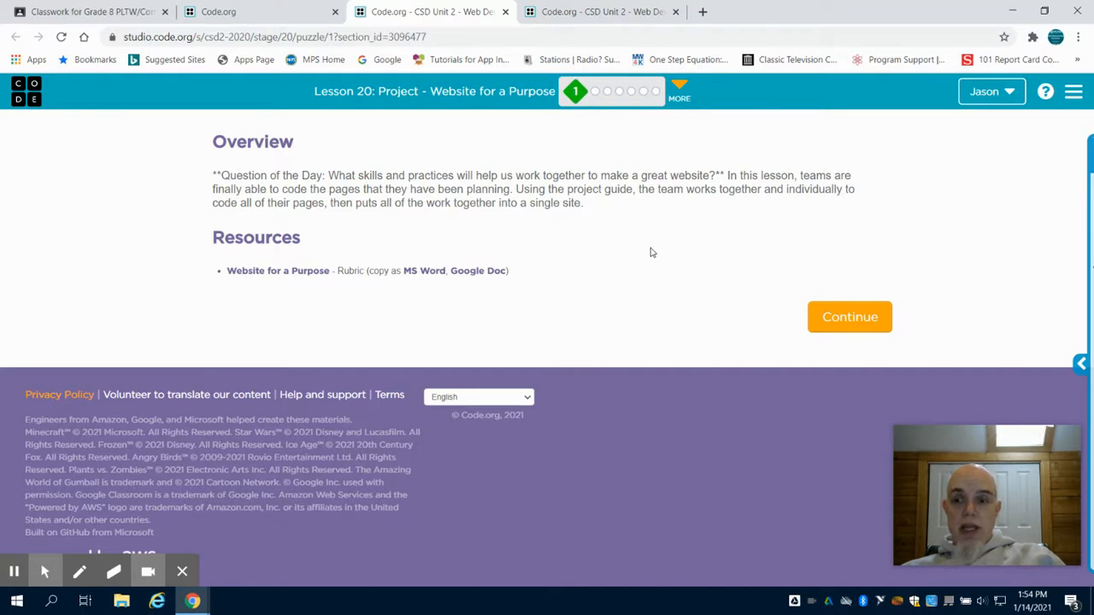
pyautogui.moveTo(592, 272)
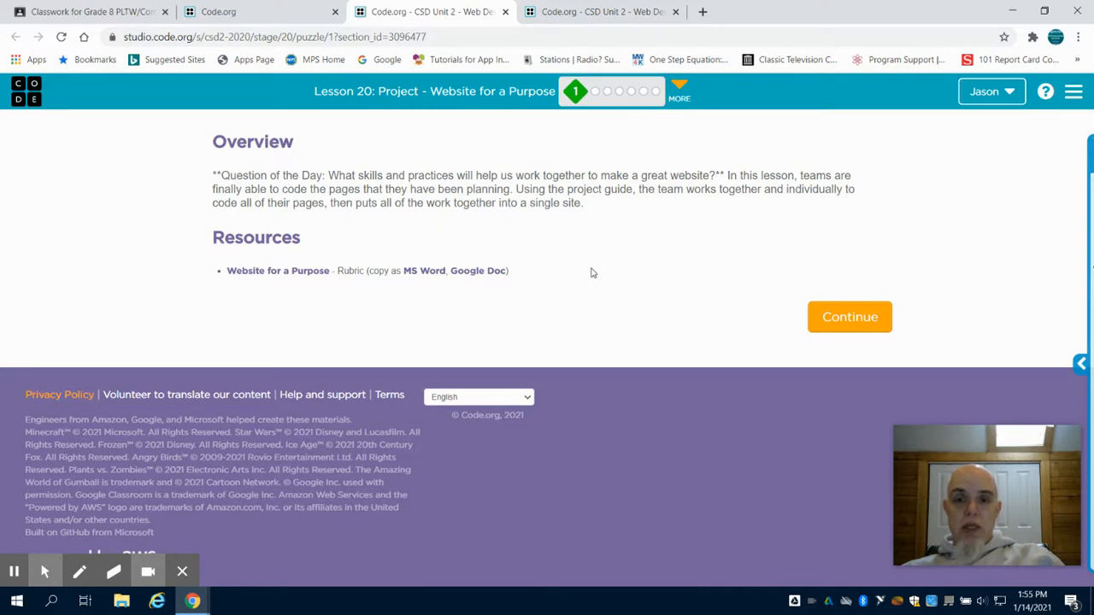
pyautogui.moveTo(585, 253)
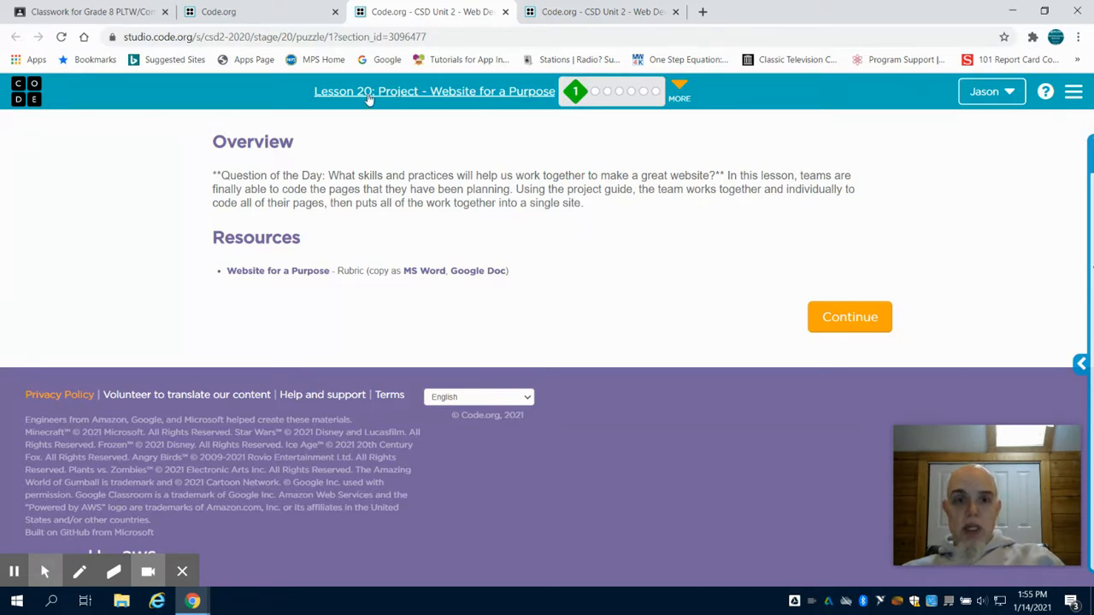
pyautogui.moveTo(595, 92)
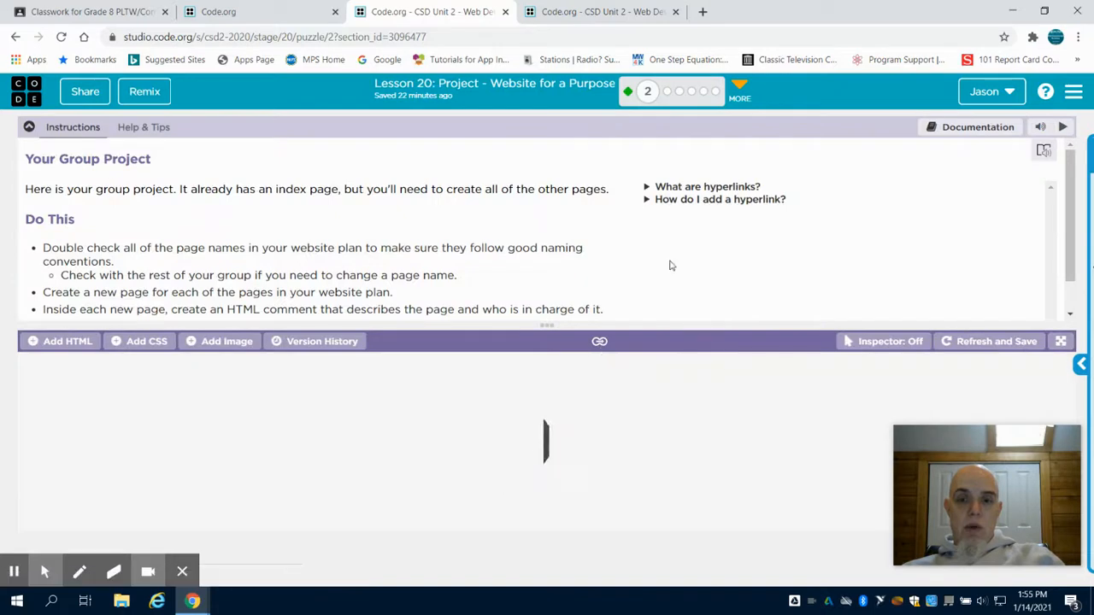
# Step: Return to the Lesson 13 project, dismiss the icon note and hide the teacher panel
pyautogui.click(601, 10)
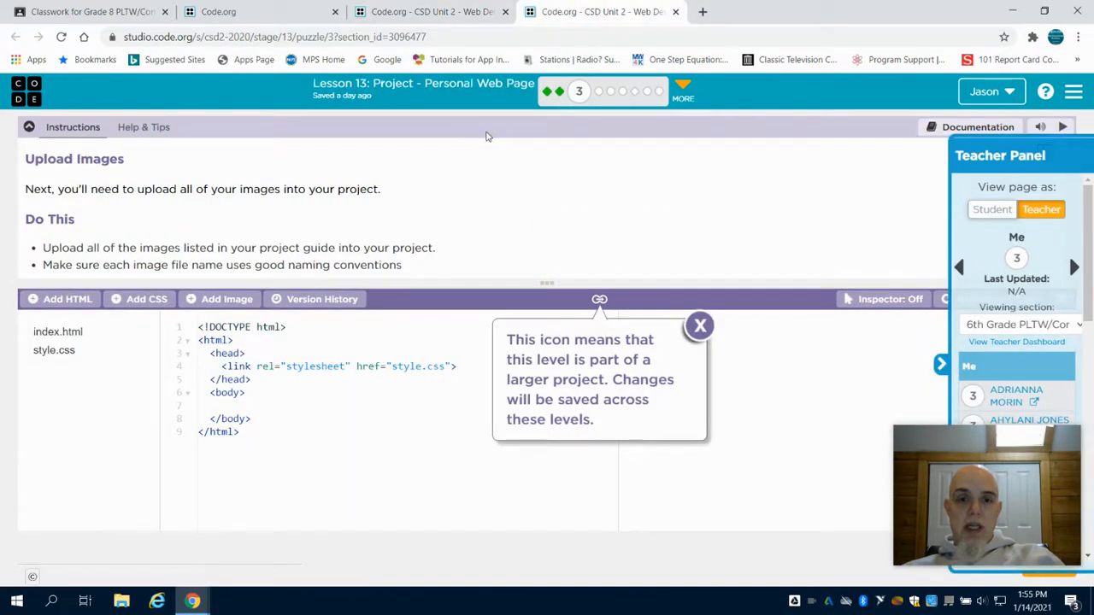
pyautogui.click(700, 324)
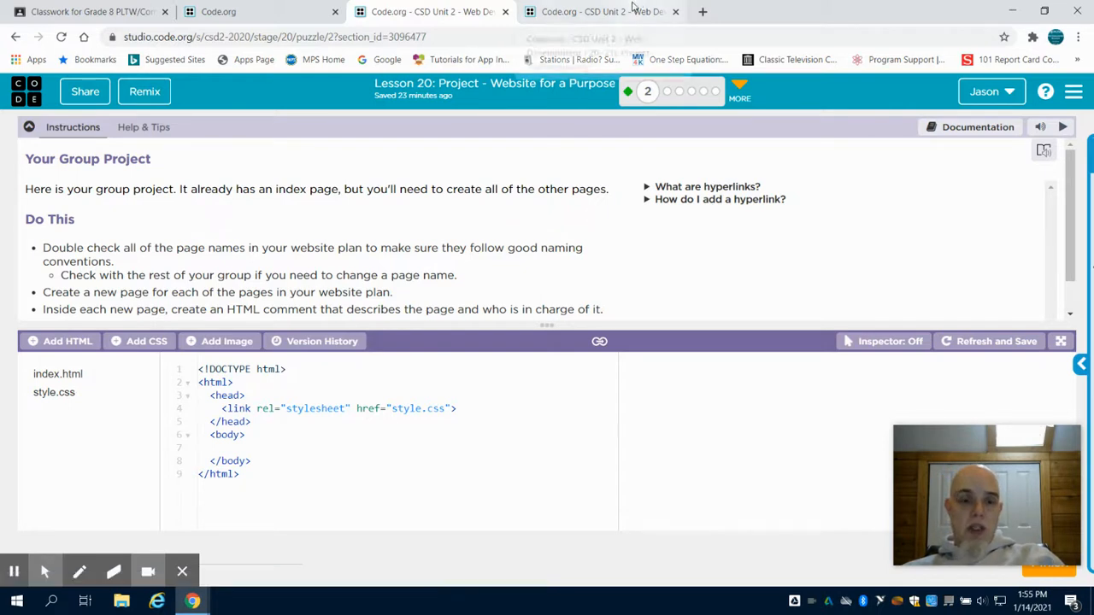
pyautogui.moveTo(602, 10)
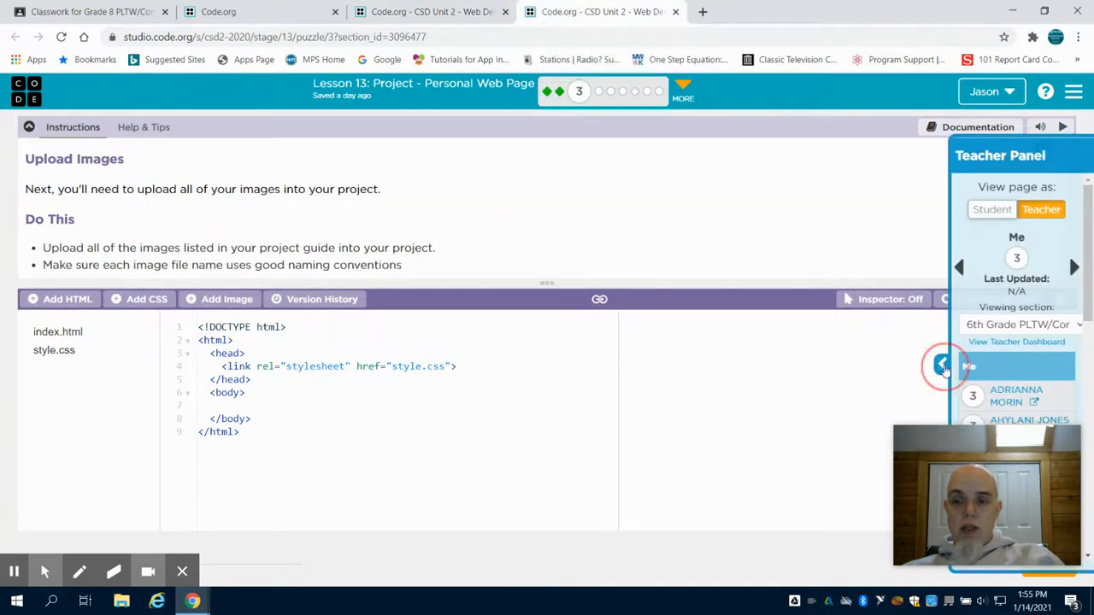
pyautogui.click(944, 362)
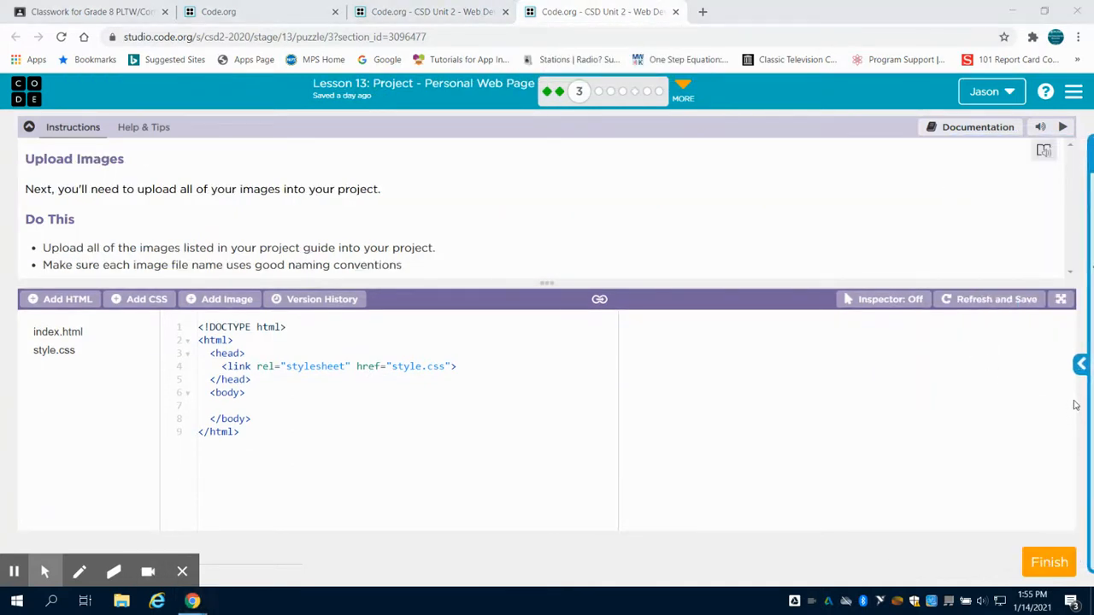
pyautogui.moveTo(610, 92)
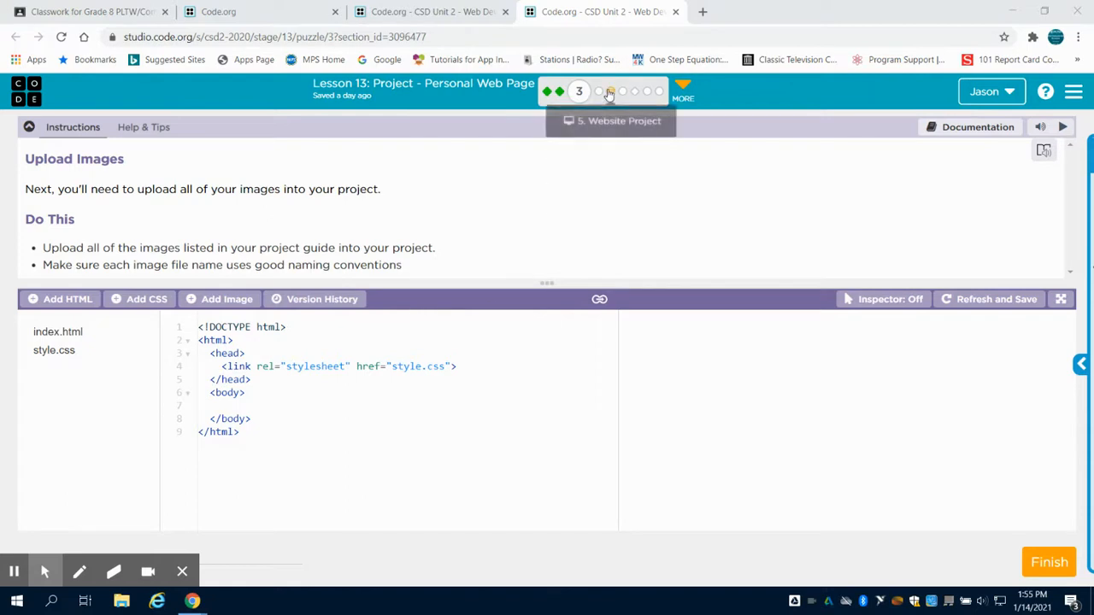
pyautogui.moveTo(651, 93)
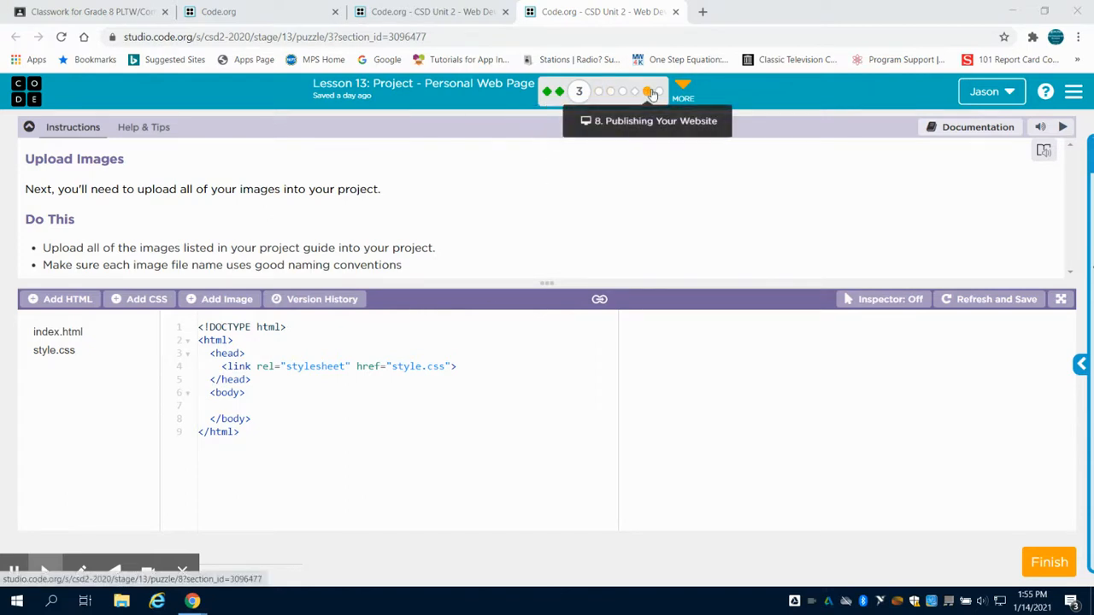
pyautogui.moveTo(605, 407)
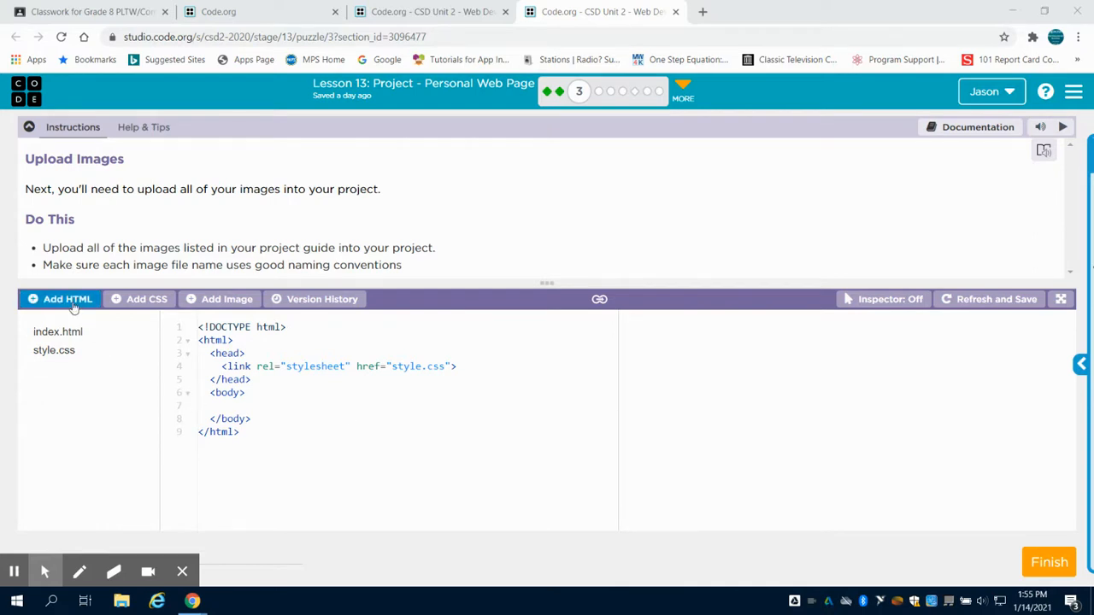
# Step: Add a new HTML file and rename it page2.html
pyautogui.click(59, 299)
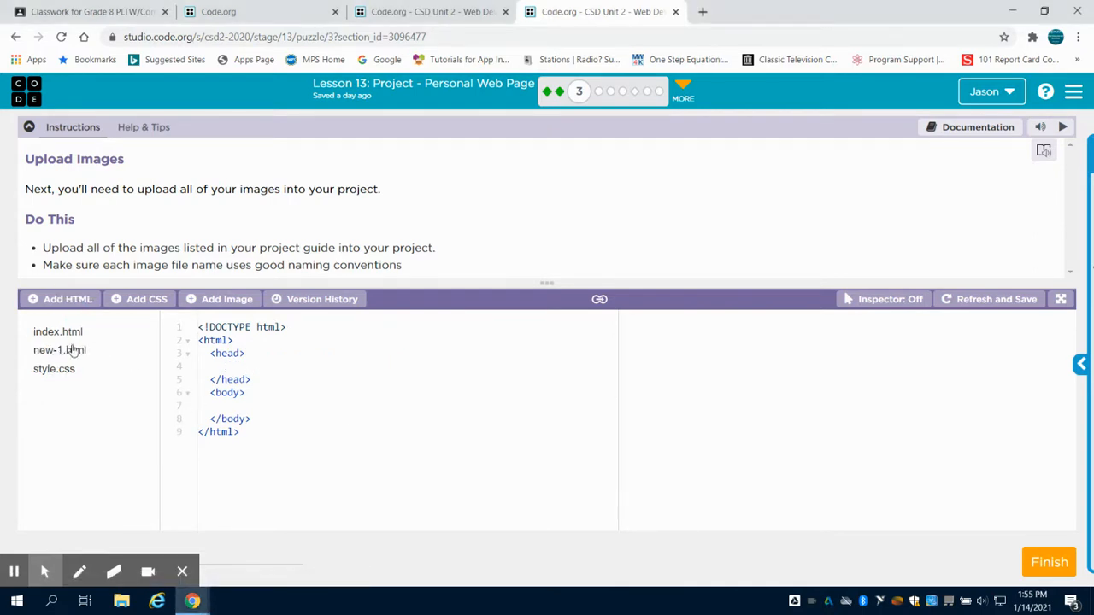
pyautogui.rightClick(60, 349)
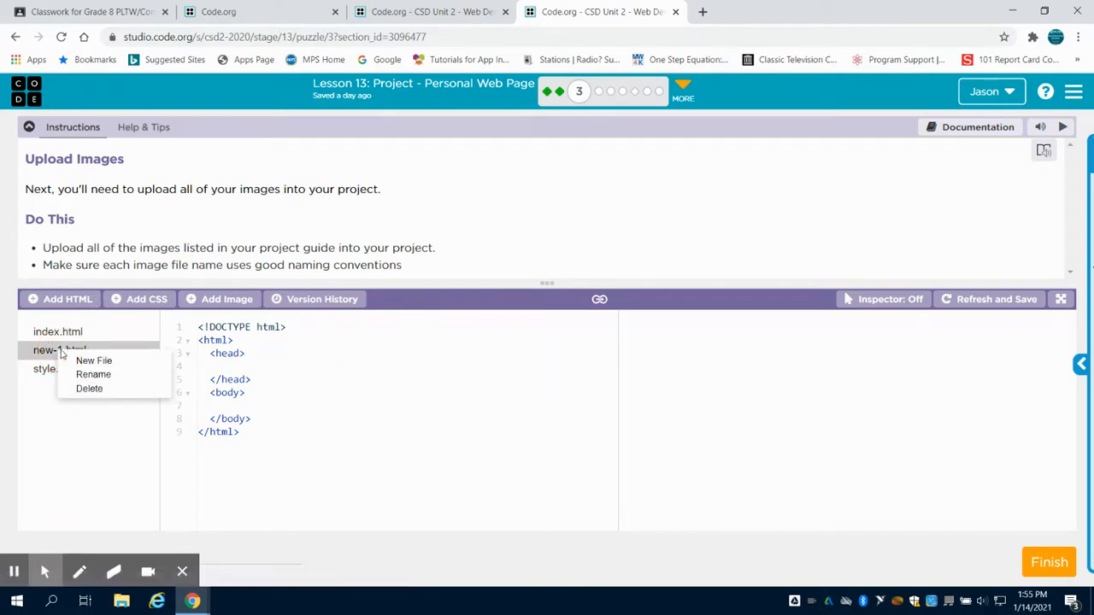
pyautogui.click(92, 374)
pyautogui.write('page2')
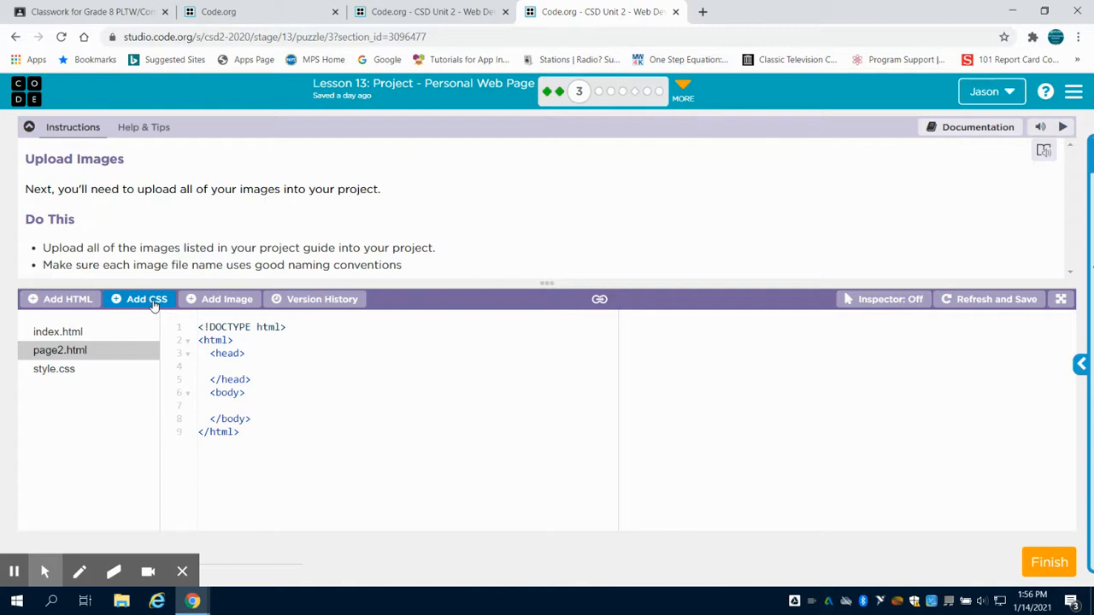
# Step: Add a new CSS file renamed page2.css, then view index.html and page2.html
pyautogui.click(145, 298)
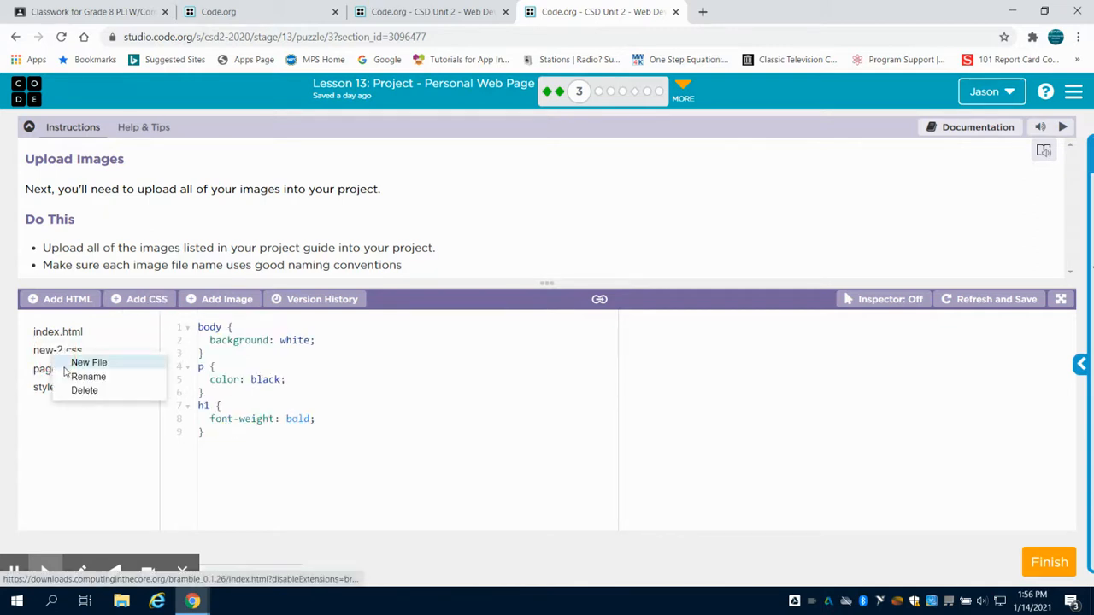
pyautogui.click(89, 376)
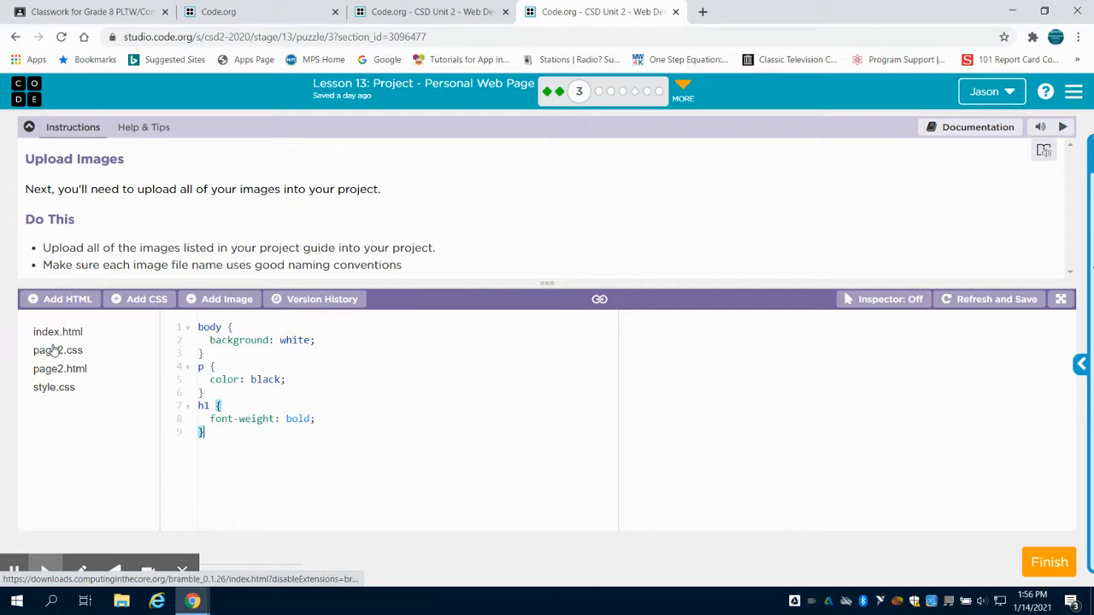
pyautogui.click(58, 332)
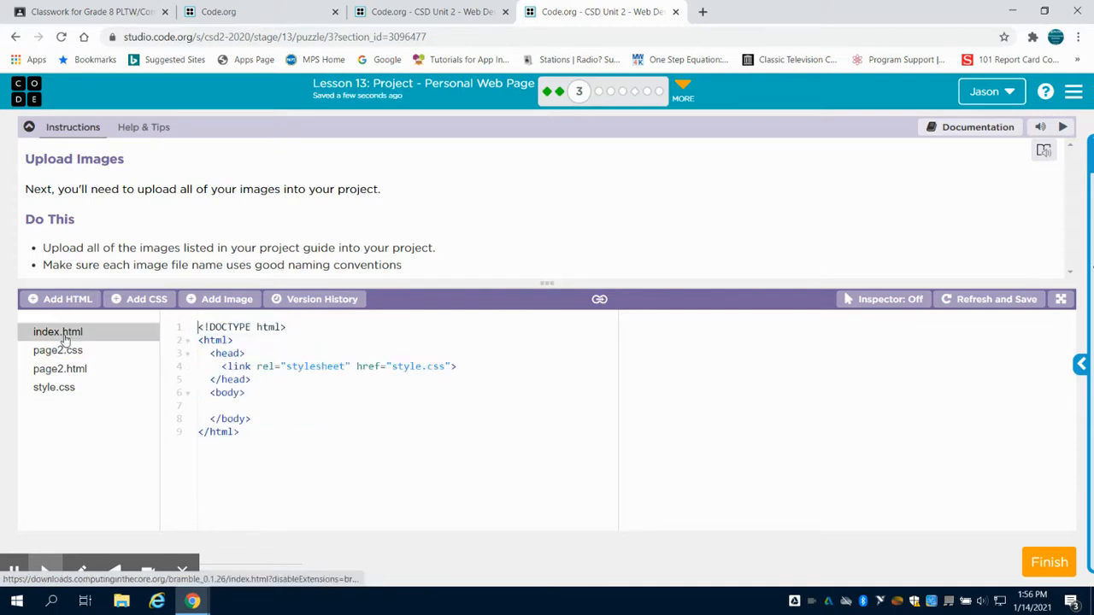
pyautogui.moveTo(54, 386)
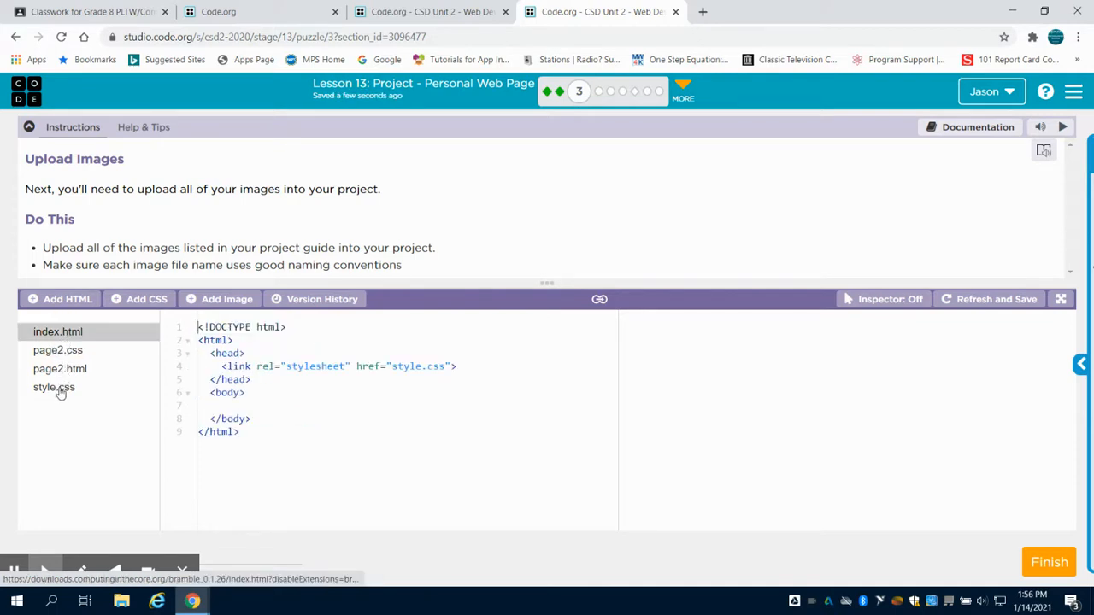
pyautogui.click(60, 369)
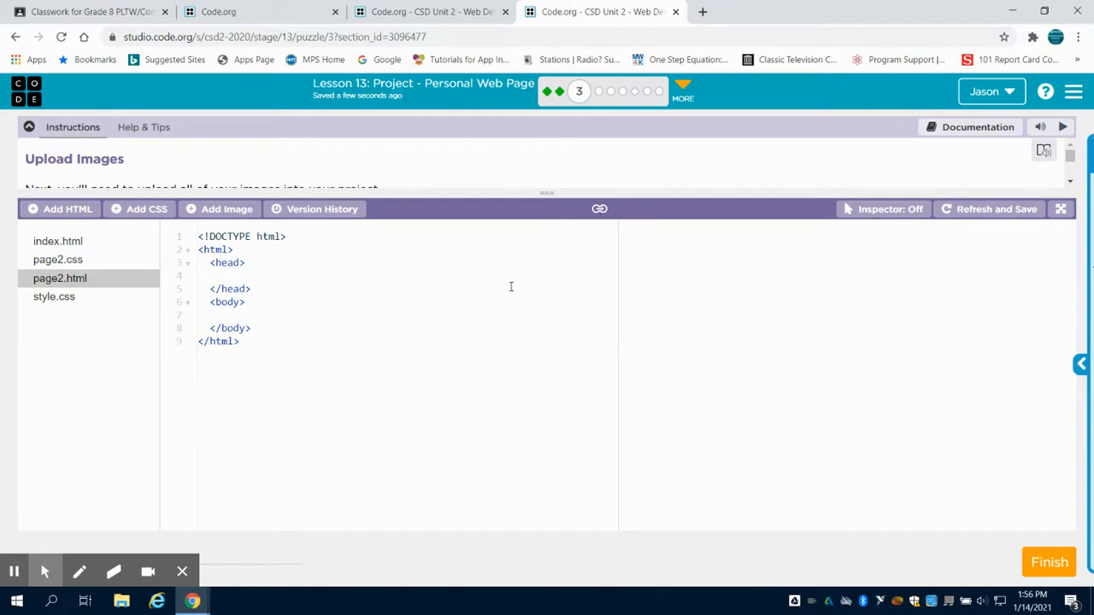
pyautogui.moveTo(499, 314)
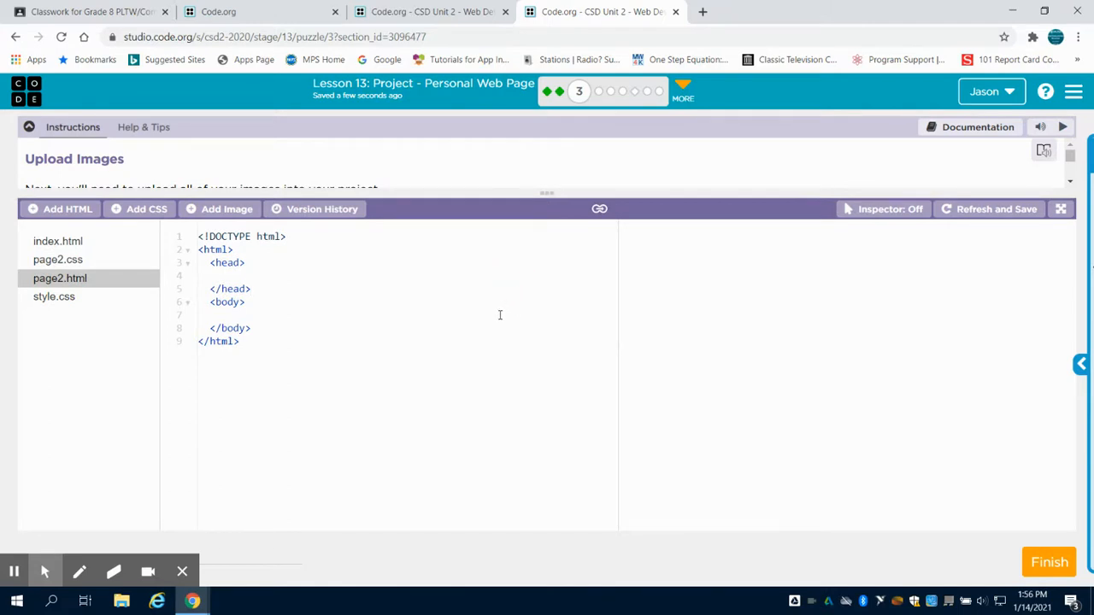
pyautogui.moveTo(478, 308)
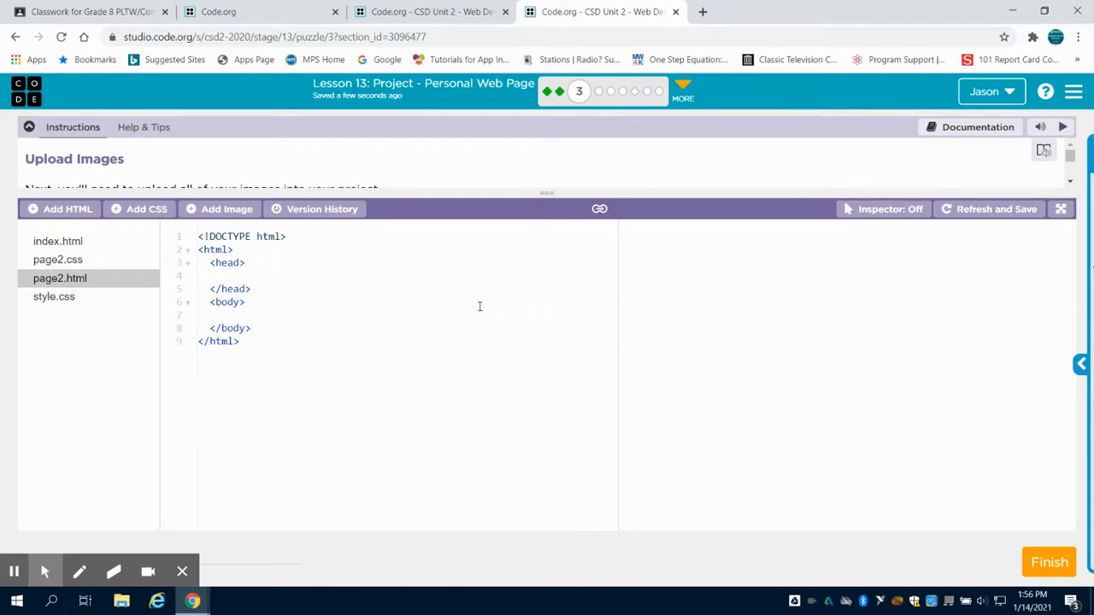
pyautogui.moveTo(564, 290)
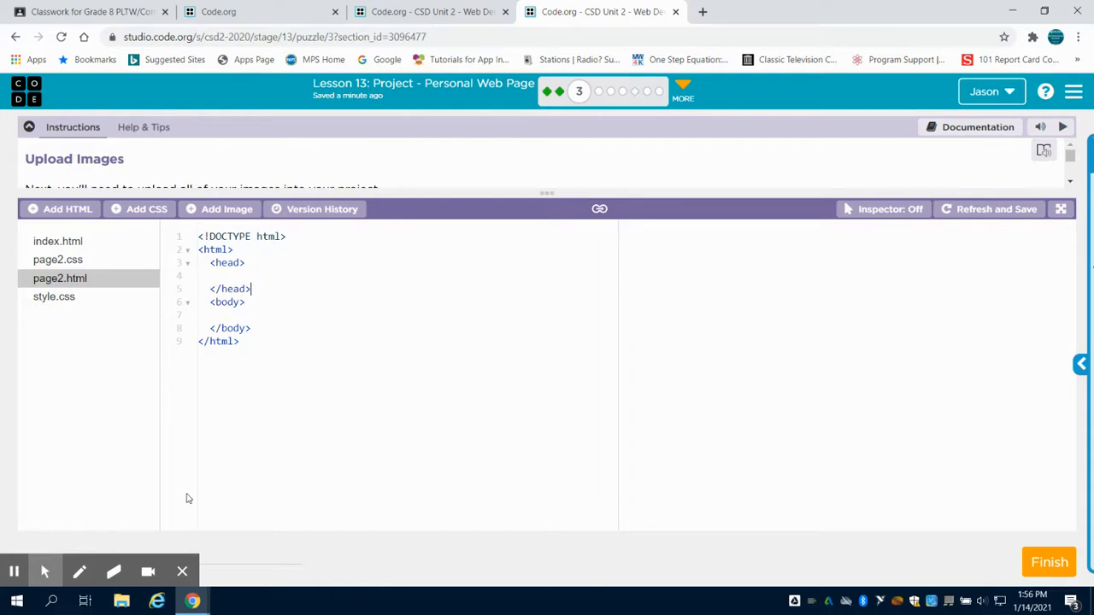
pyautogui.moveTo(242, 434)
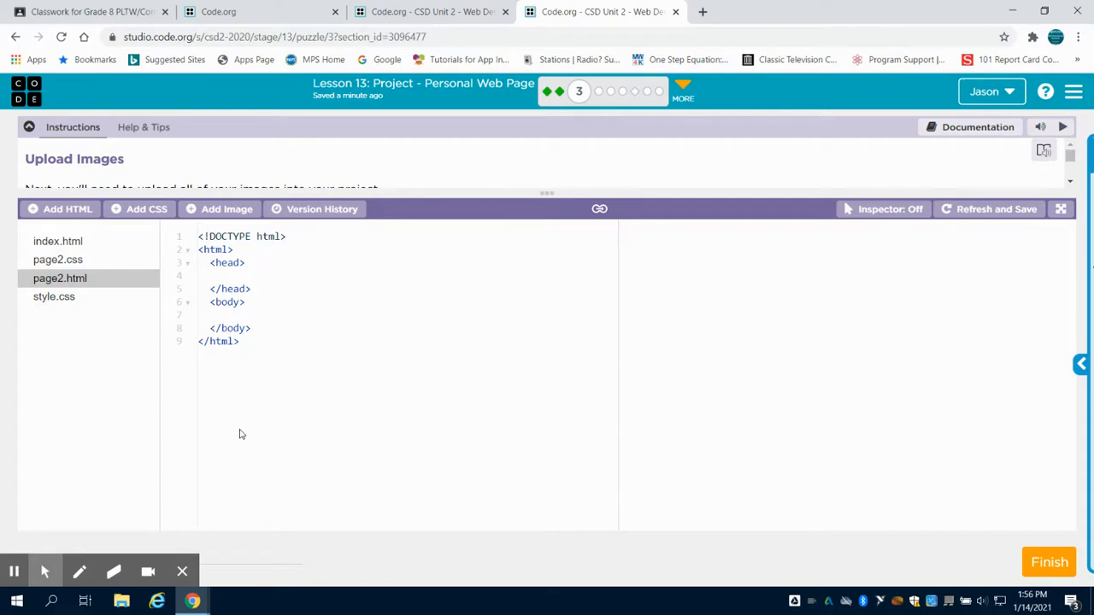
pyautogui.moveTo(239, 412)
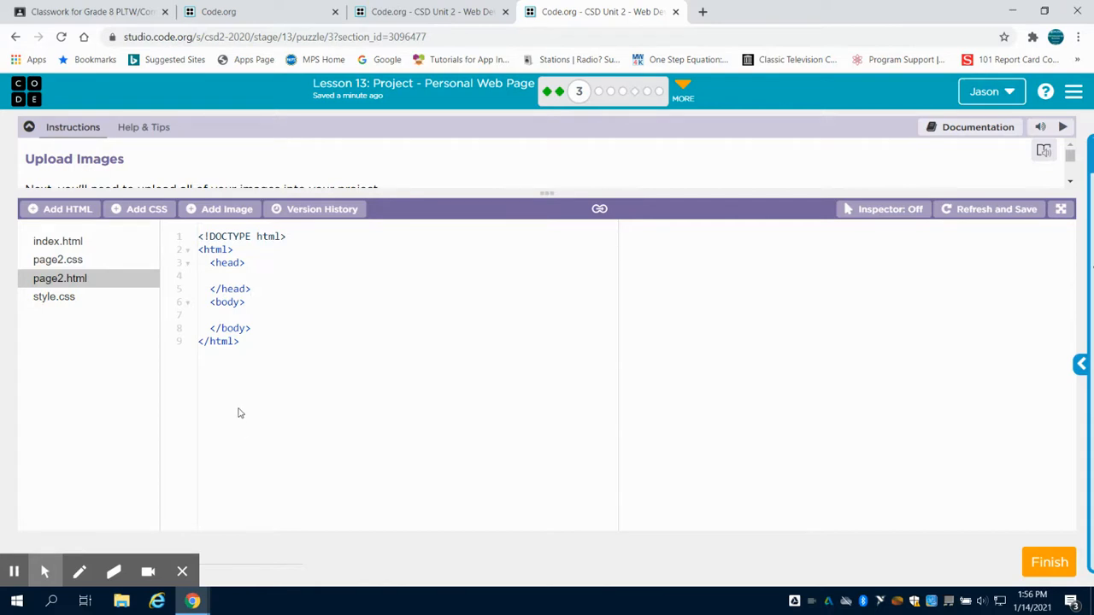
pyautogui.moveTo(35, 554)
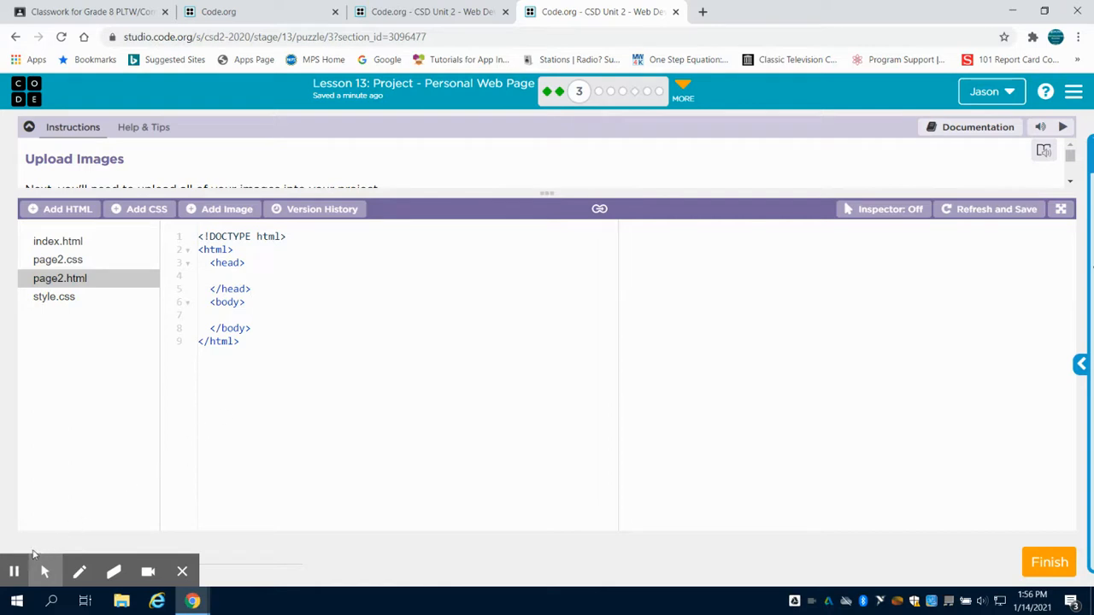
pyautogui.moveTo(268, 417)
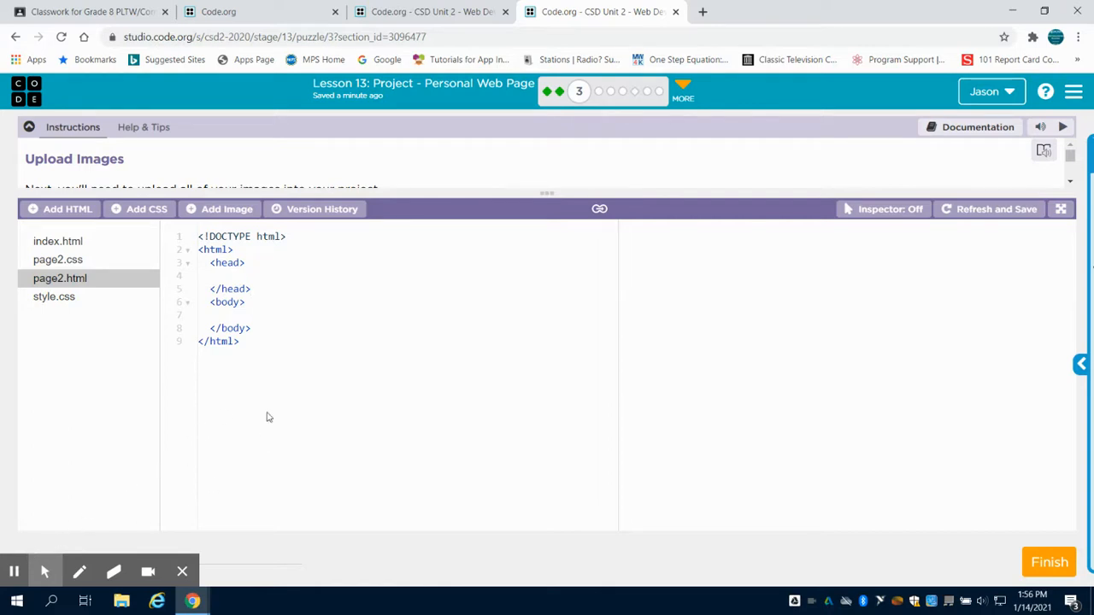
pyautogui.click(249, 287)
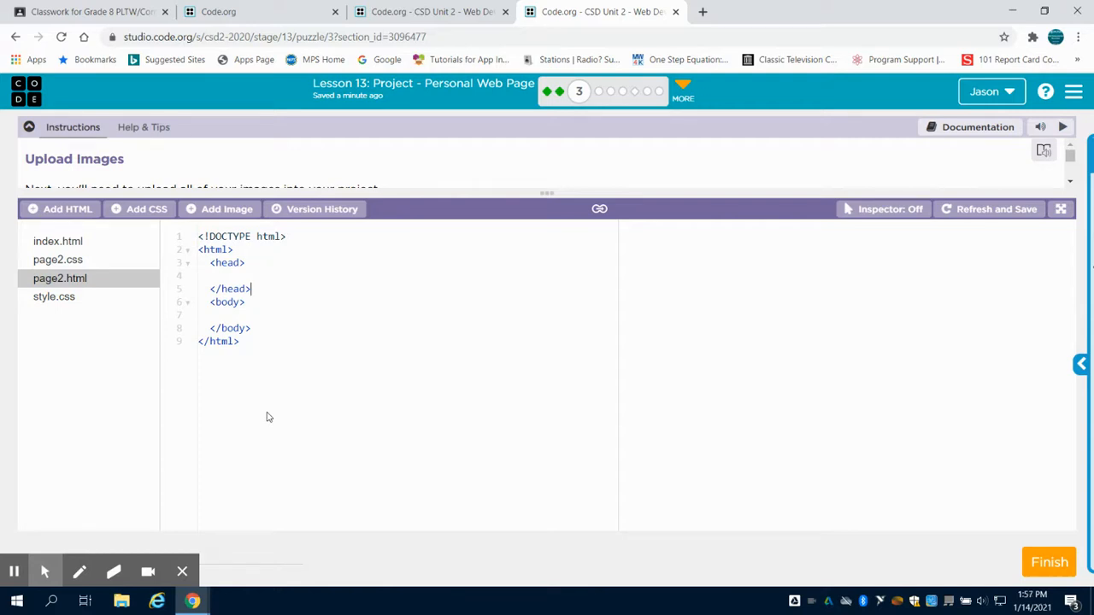
pyautogui.moveTo(44, 571)
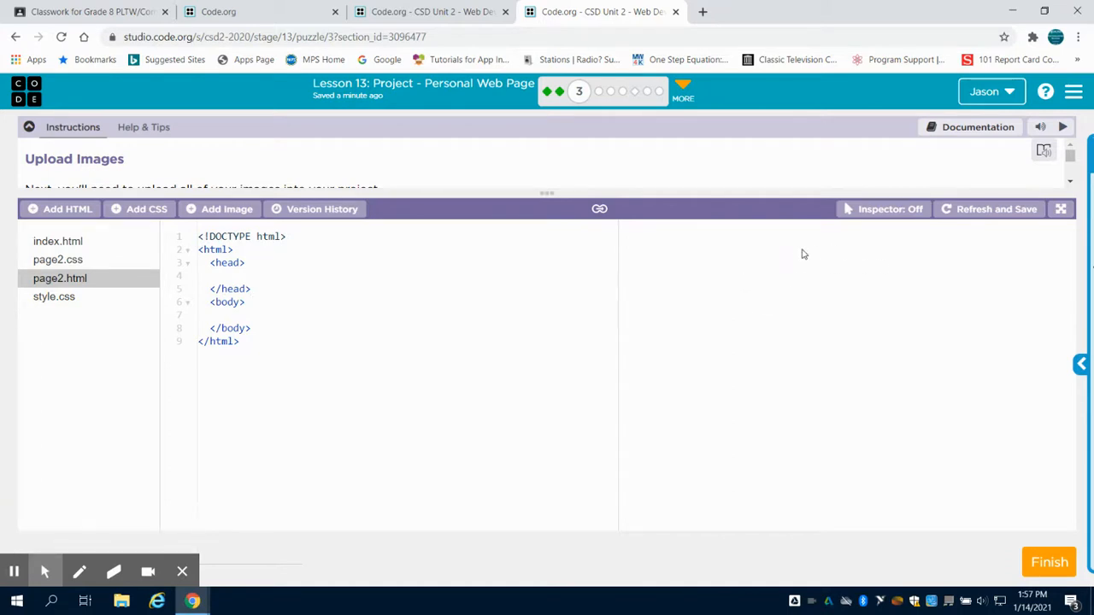
pyautogui.moveTo(716, 342)
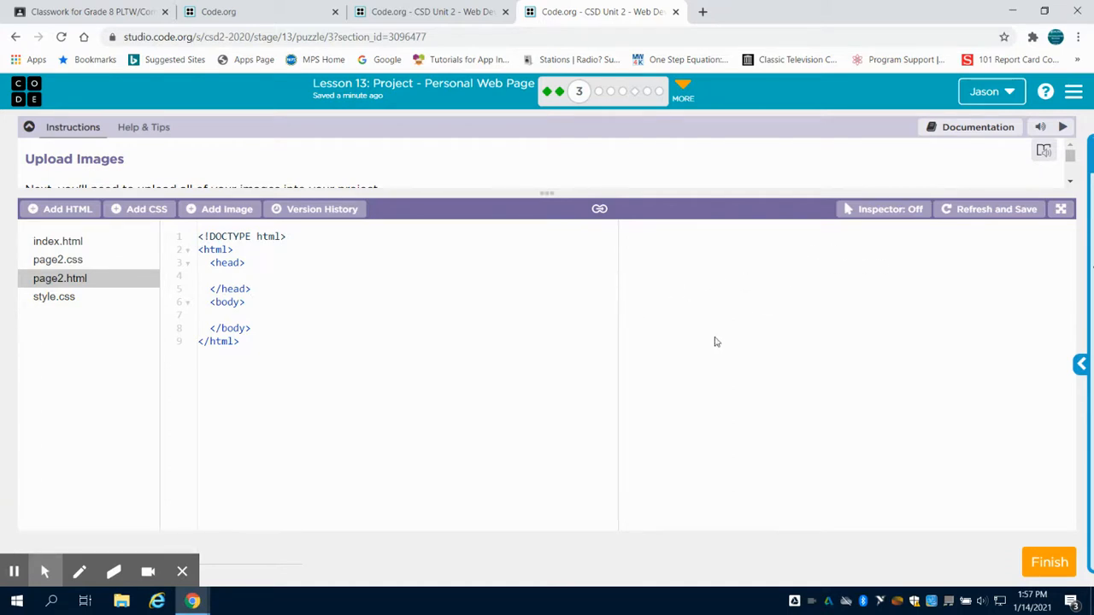
pyautogui.moveTo(44, 571)
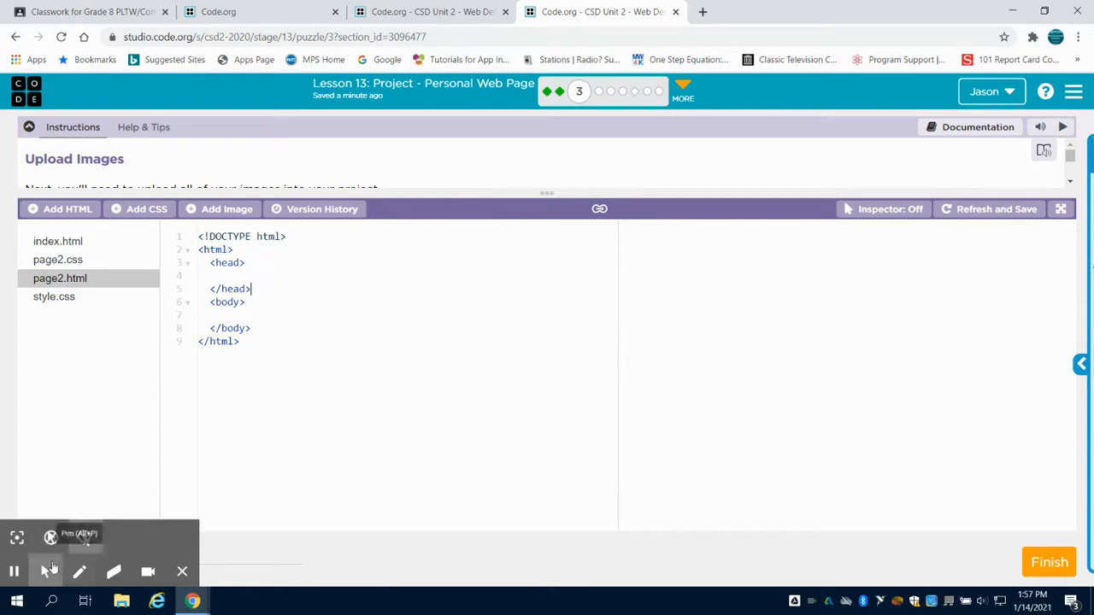